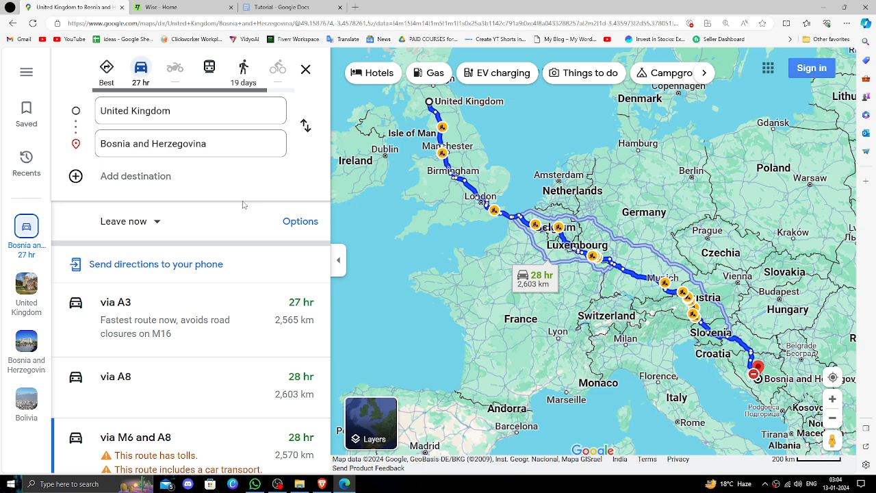
mouse_move(326, 205)
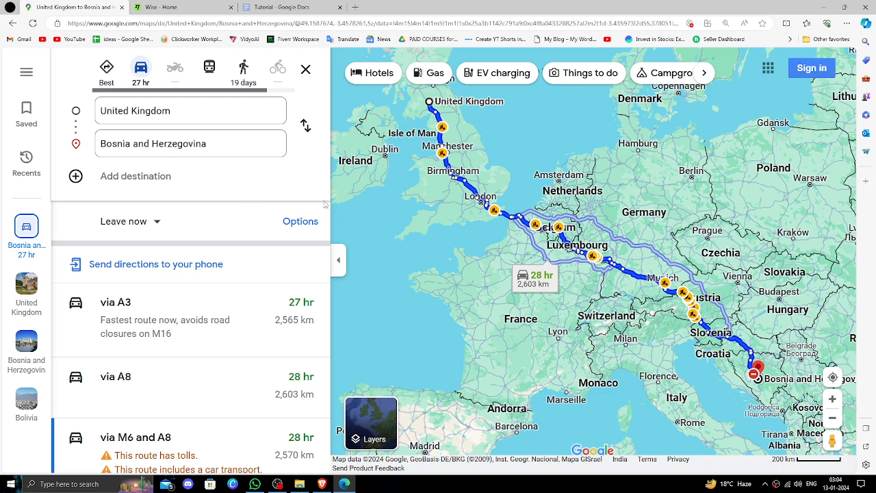
mouse_move(364, 270)
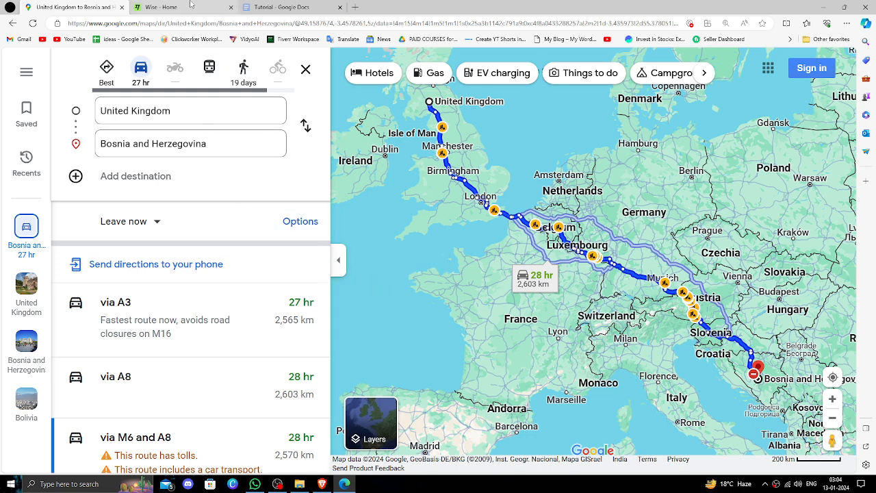
From the Wise home page, start a Single payment so the Amount step appears
left_click(157, 7)
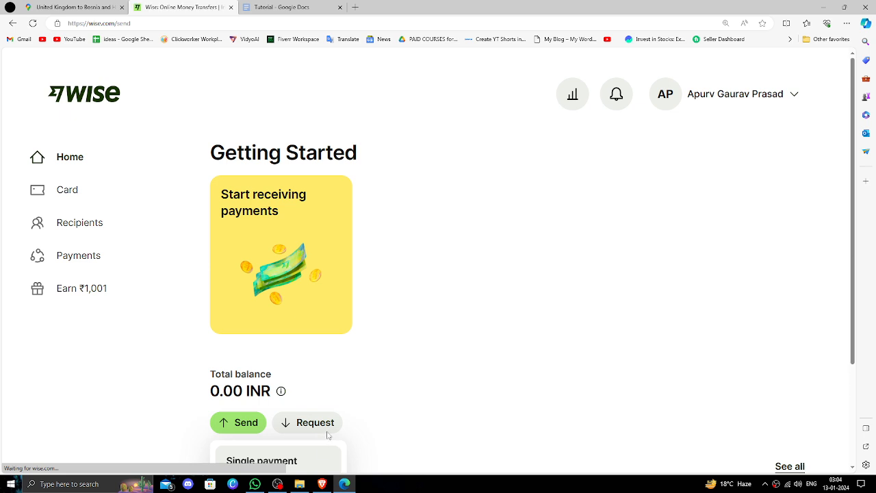
left_click(238, 421)
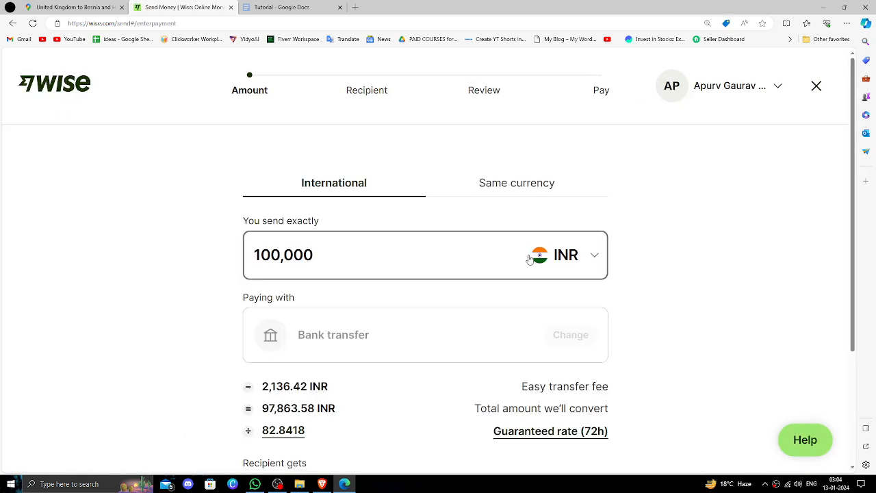
Set the quote to send 100 GBP with the recipient receiving EUR
left_click(562, 255)
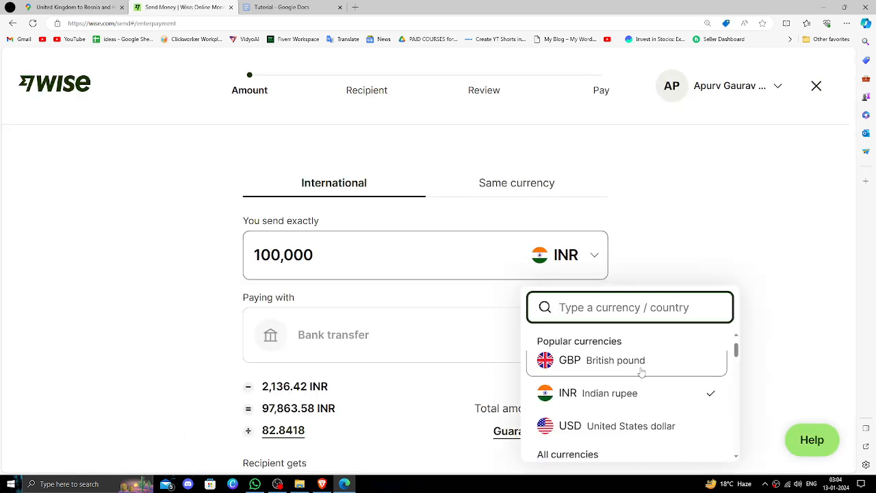
left_click(588, 358)
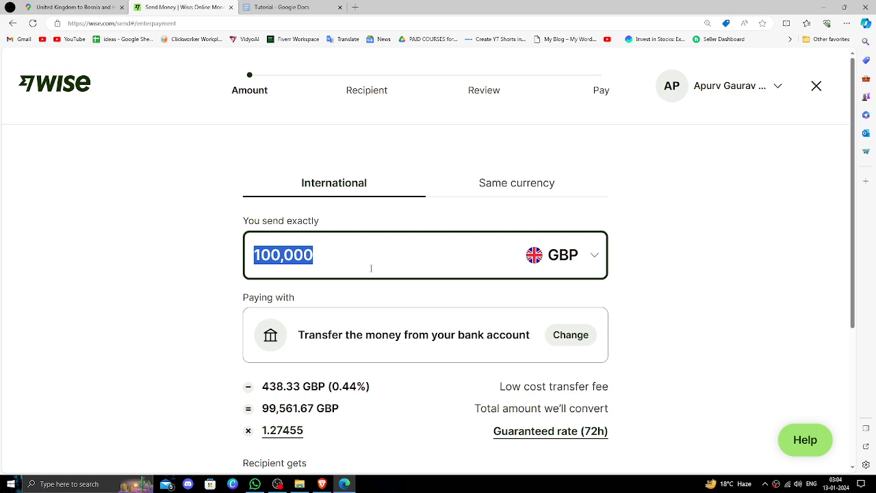
type("100")
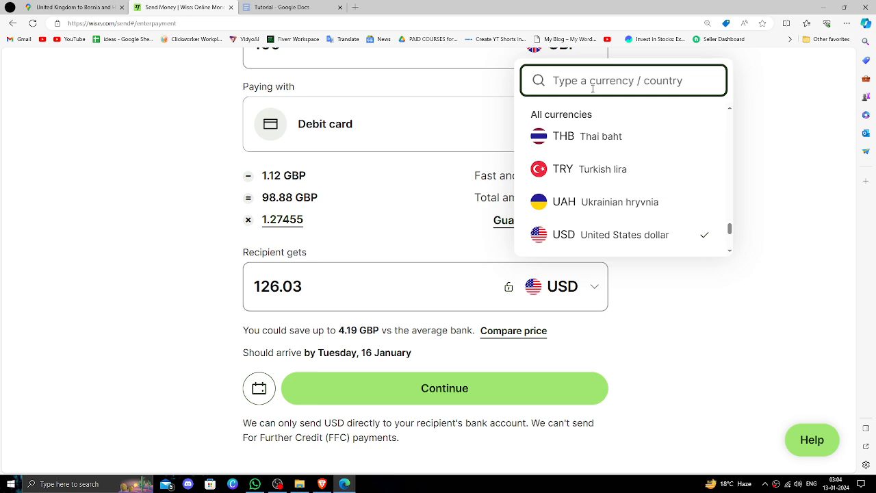
type("eu")
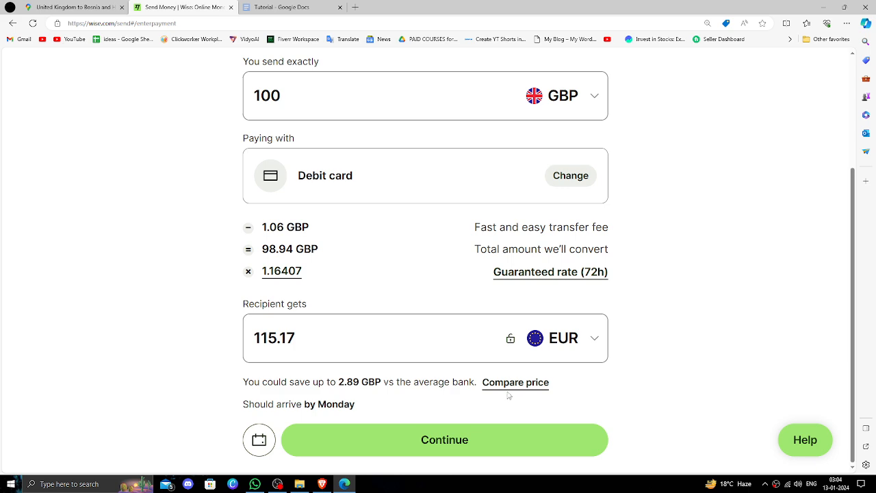
View the Compare price panel against other providers, then close it
left_click(514, 381)
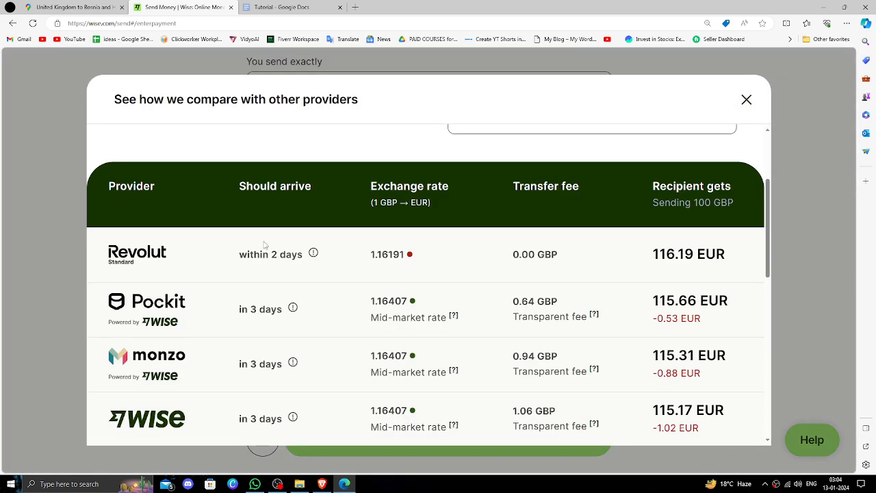
left_click(746, 98)
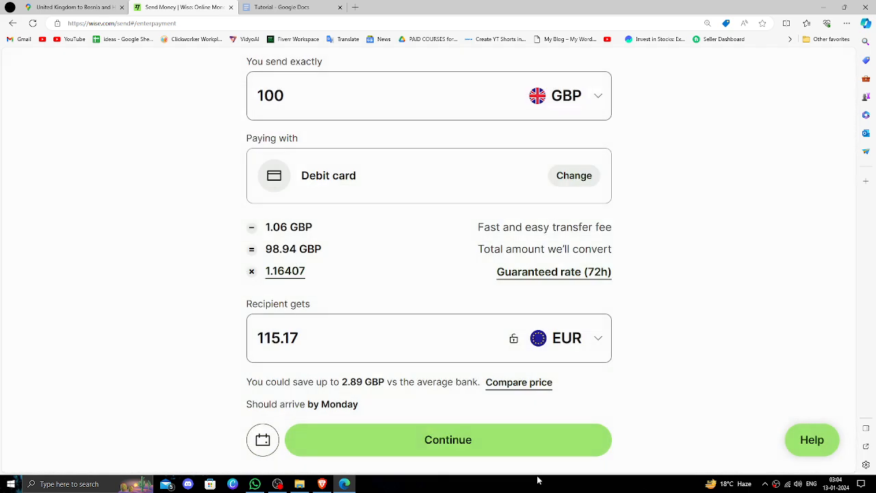
Continue to a 'Someone else' recipient, review the bank details form, then exit to Home
left_click(447, 439)
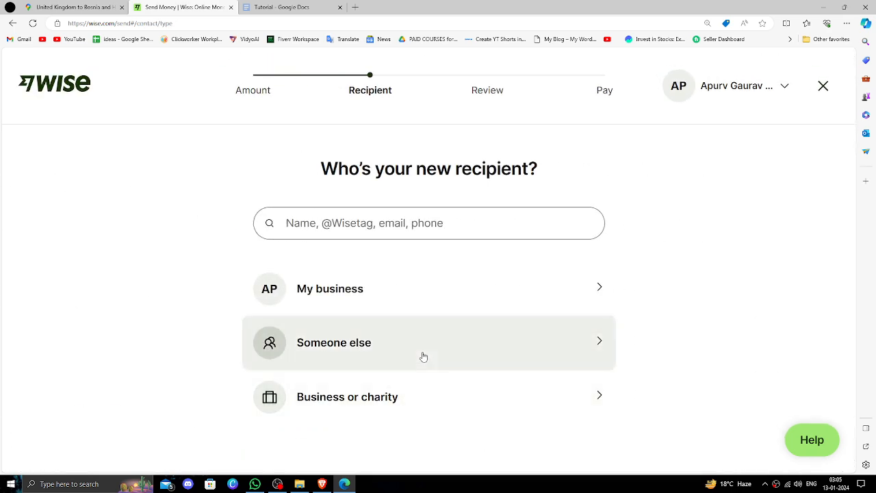
left_click(334, 342)
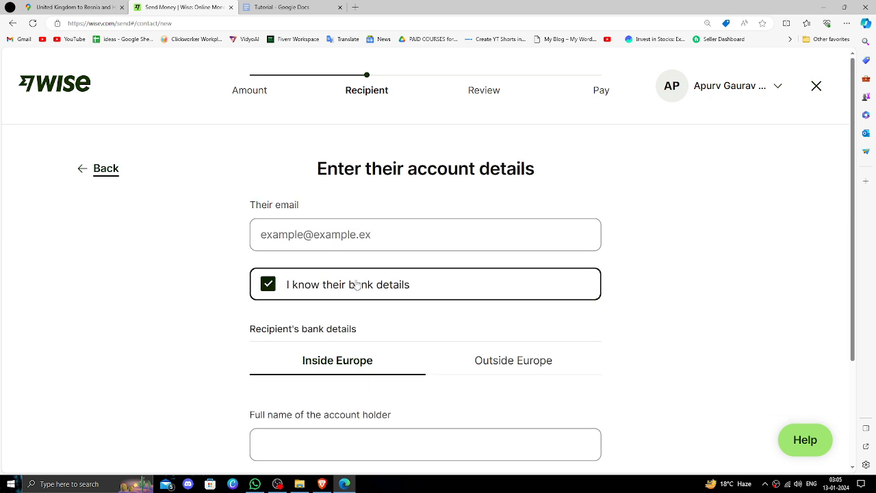
scroll("down", 3)
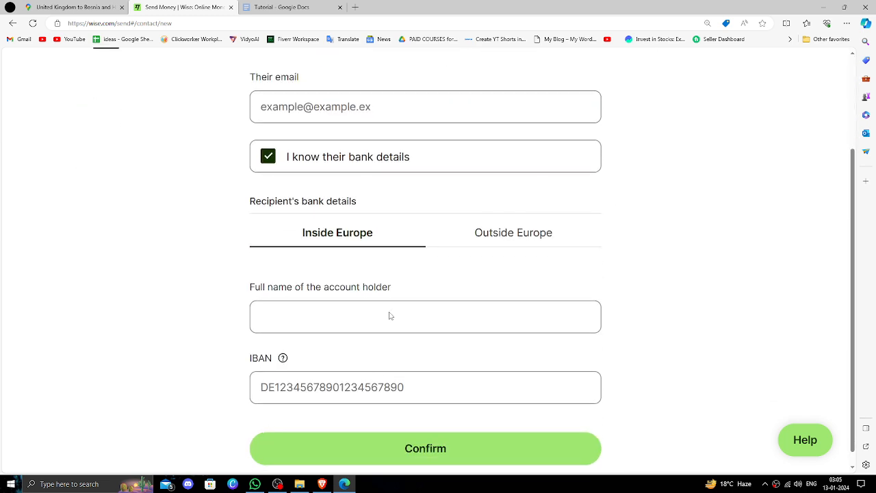
scroll("down", 3)
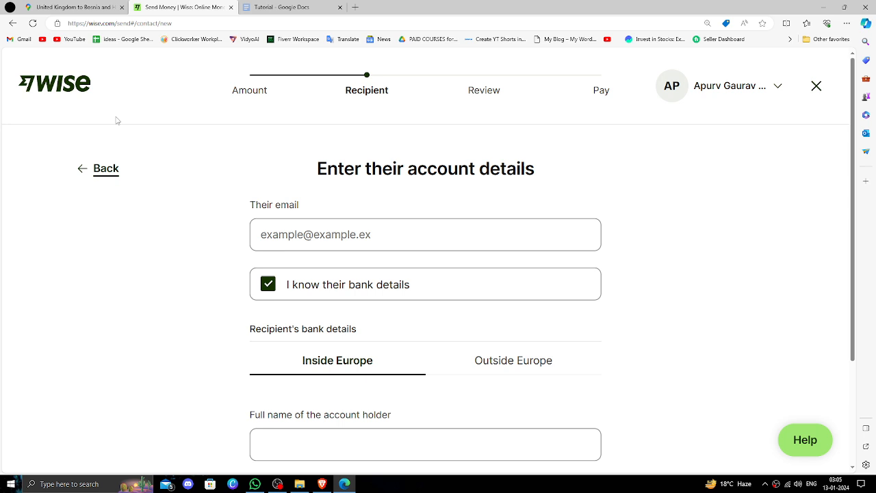
left_click(815, 85)
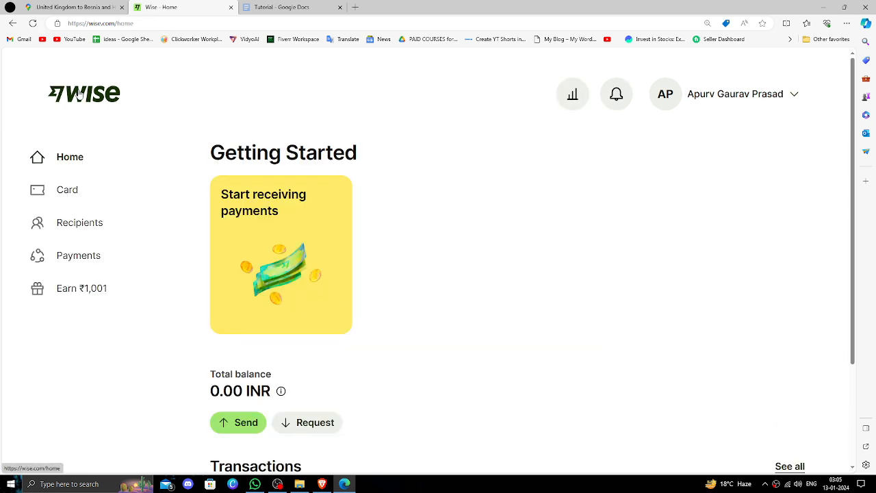
mouse_move(424, 418)
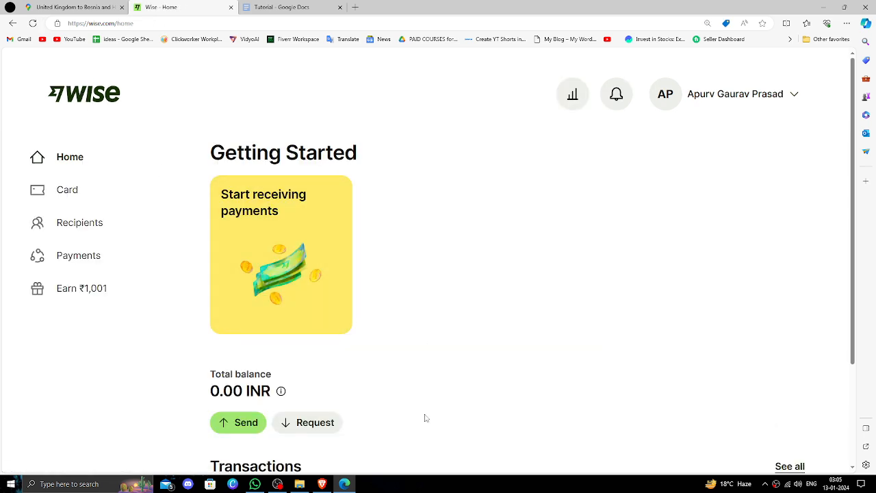